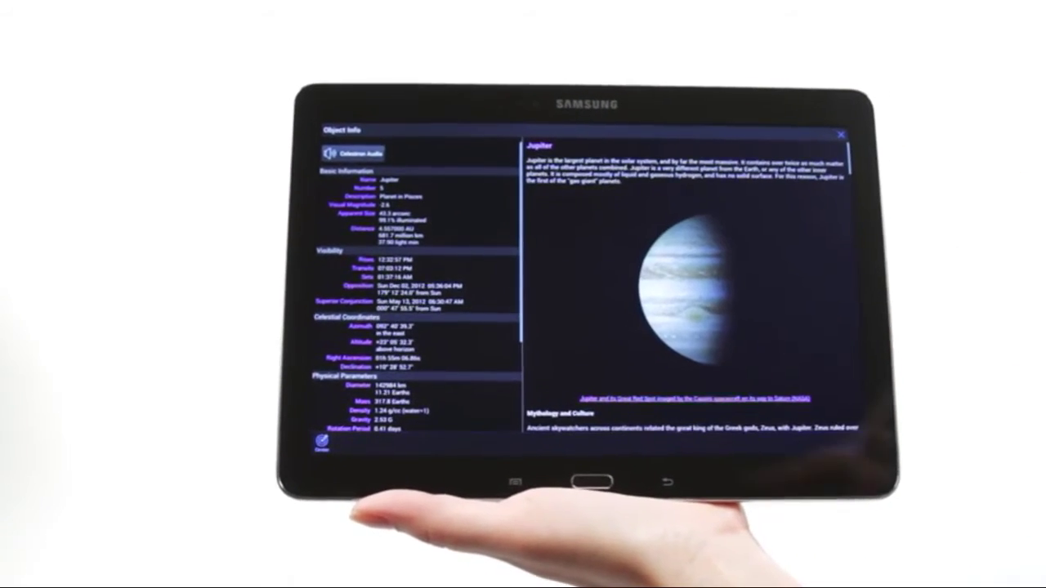
click(357, 152)
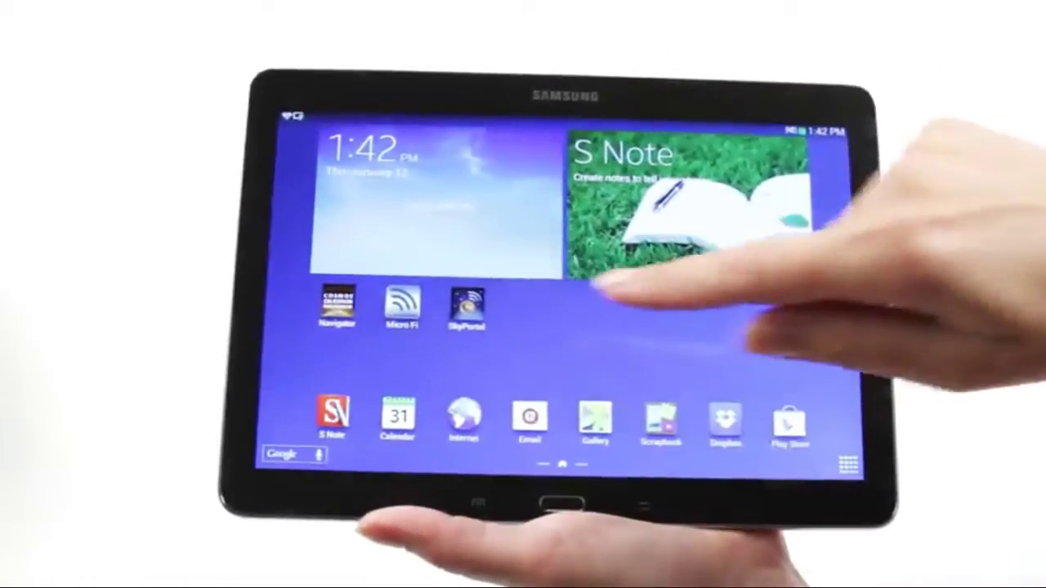
click(469, 308)
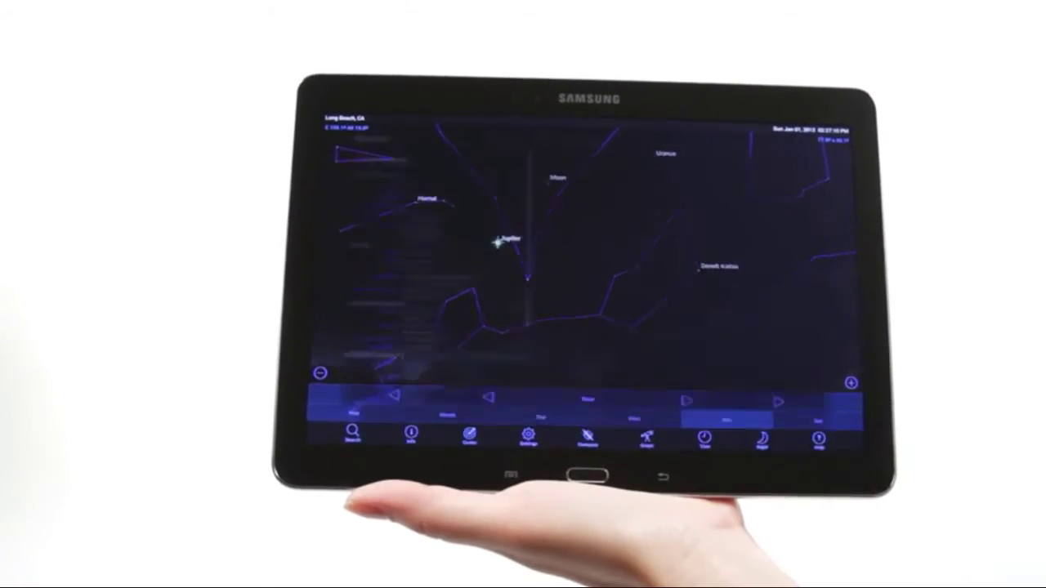
click(500, 238)
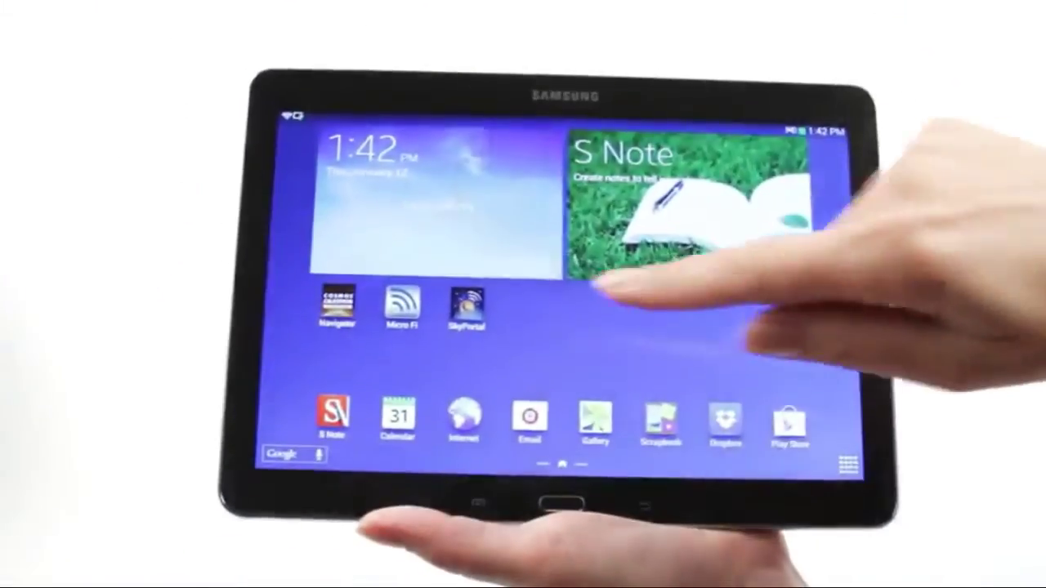
click(465, 304)
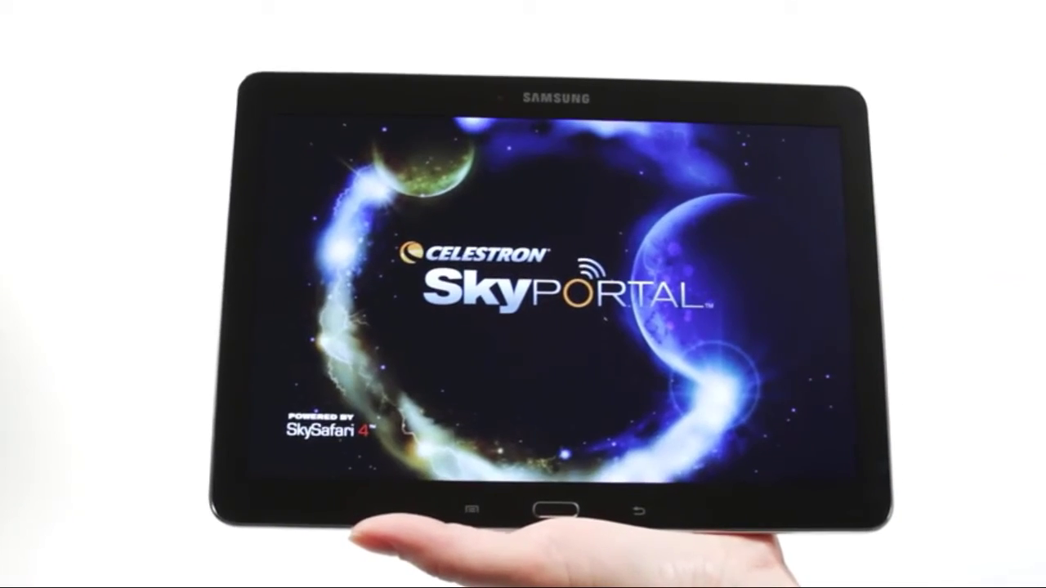